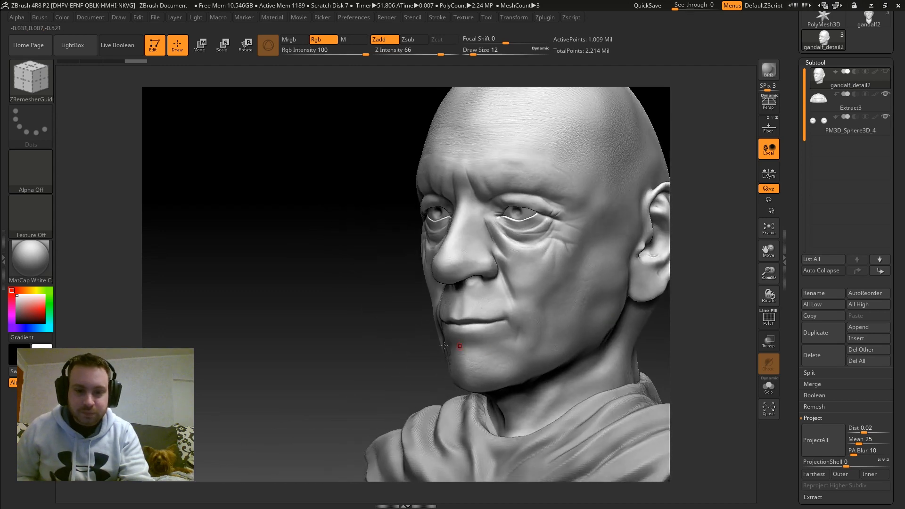
- Orbit the detailed head and show its wireframe to inspect the topology
left_click_drag(458, 346, 384, 274)
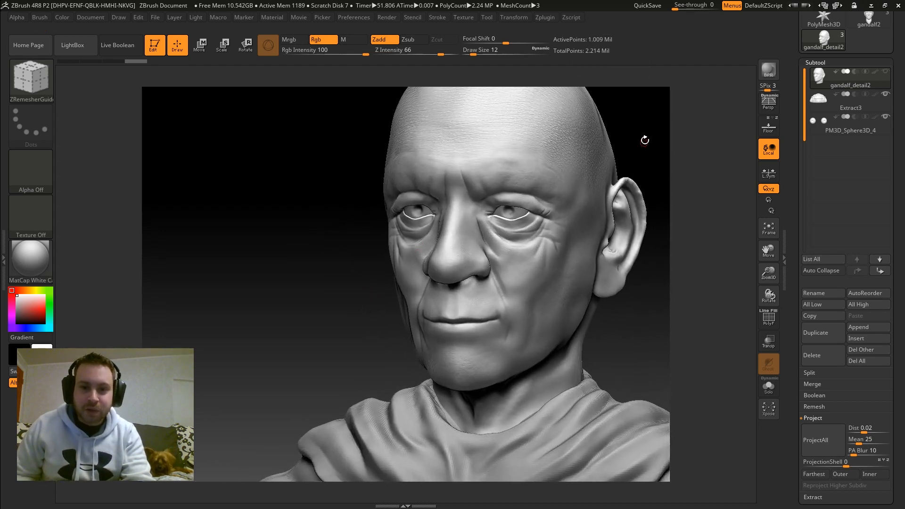
left_click_drag(644, 139, 651, 156)
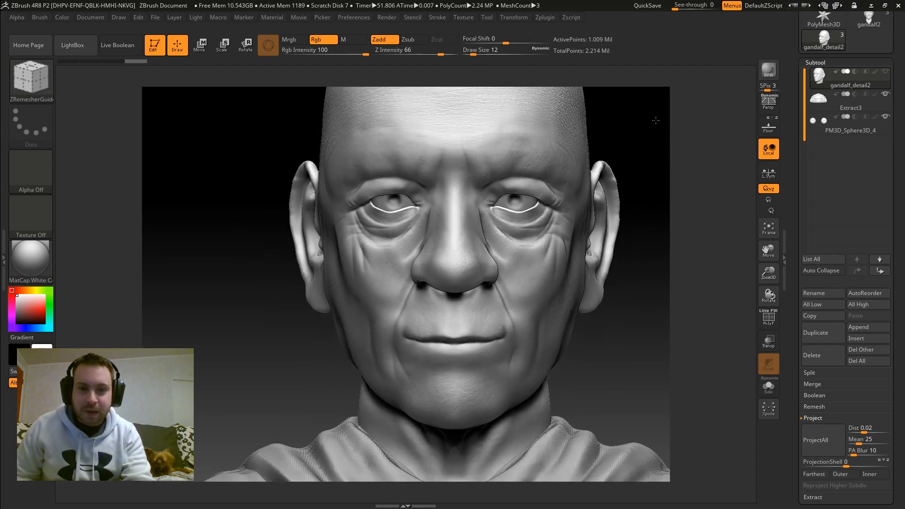
left_click(768, 317)
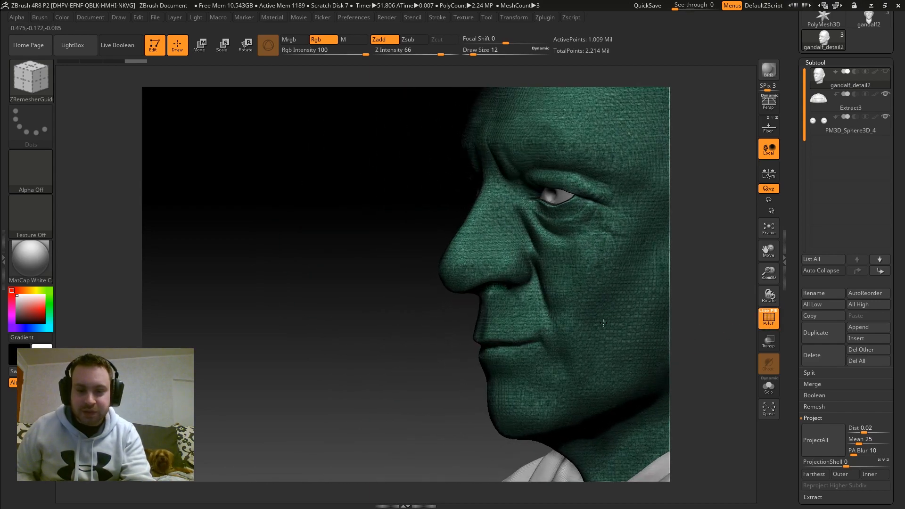
left_click_drag(603, 323, 371, 302)
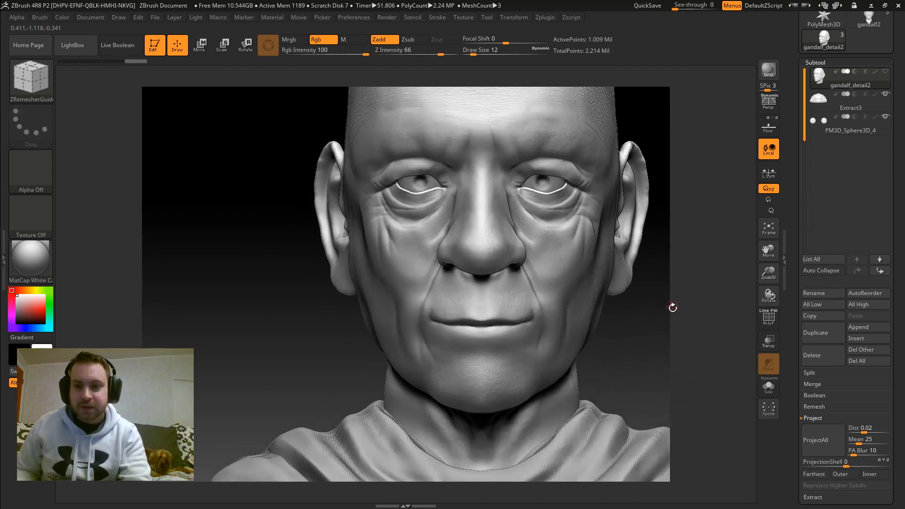
- Duplicate the gandalf_detail2 subtool from the Subtool palette
left_click(814, 62)
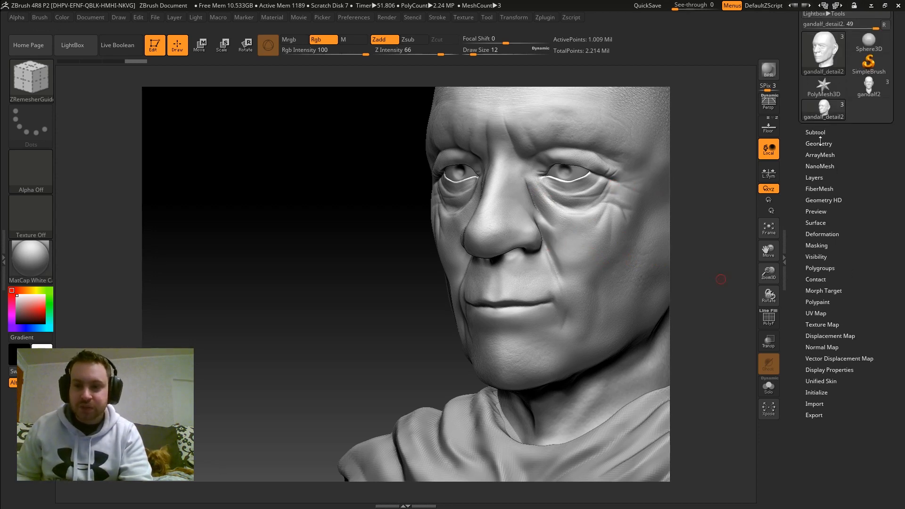
left_click(814, 132)
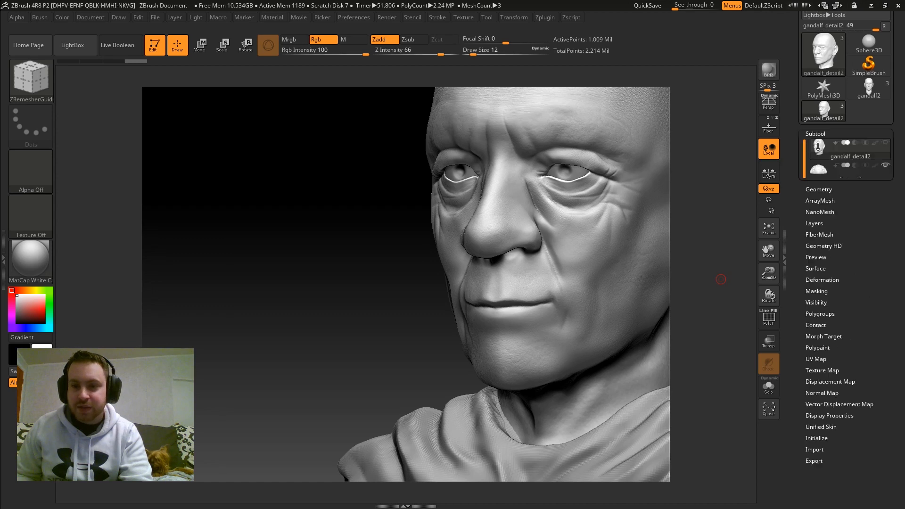
left_click(815, 403)
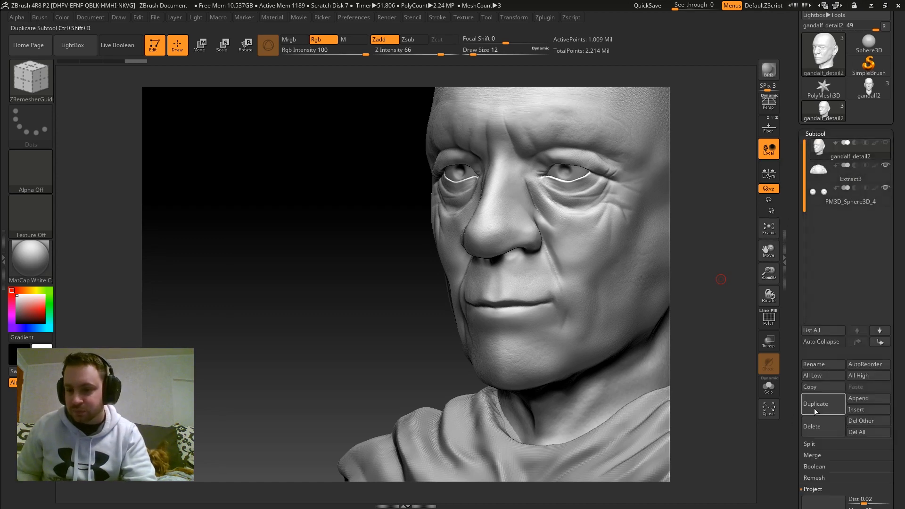
left_click(814, 404)
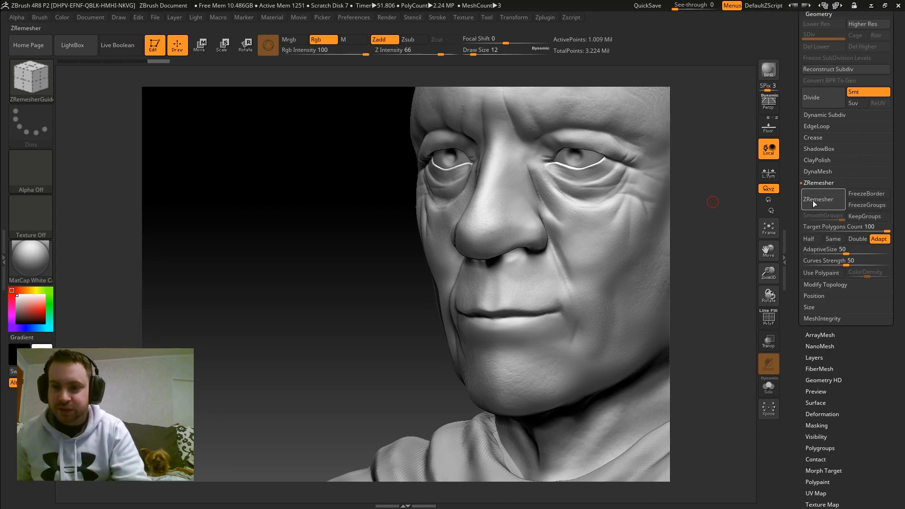
mouse_move(768, 210)
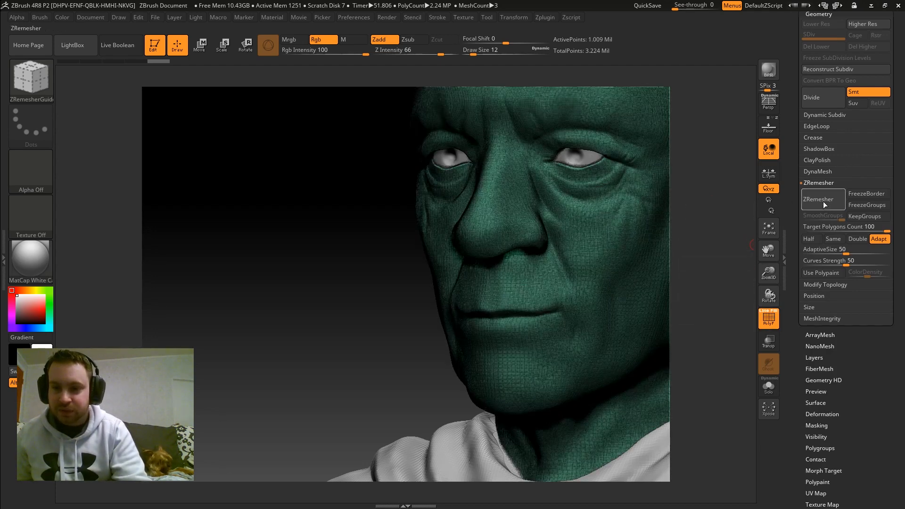
- ZRemesh the head copy at Target Polygons Count 100 into a ~93,554-point quad mesh and toggle the wireframe
left_click(821, 199)
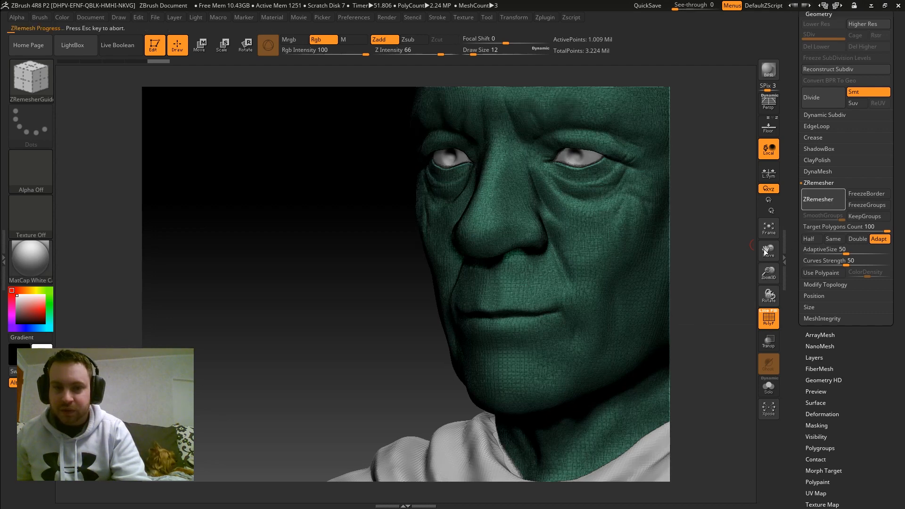
mouse_move(749, 237)
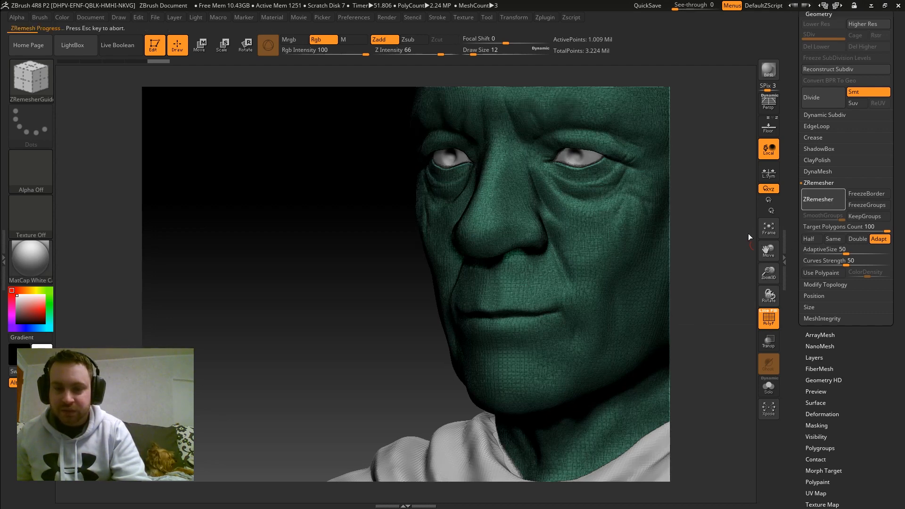
left_click(821, 199)
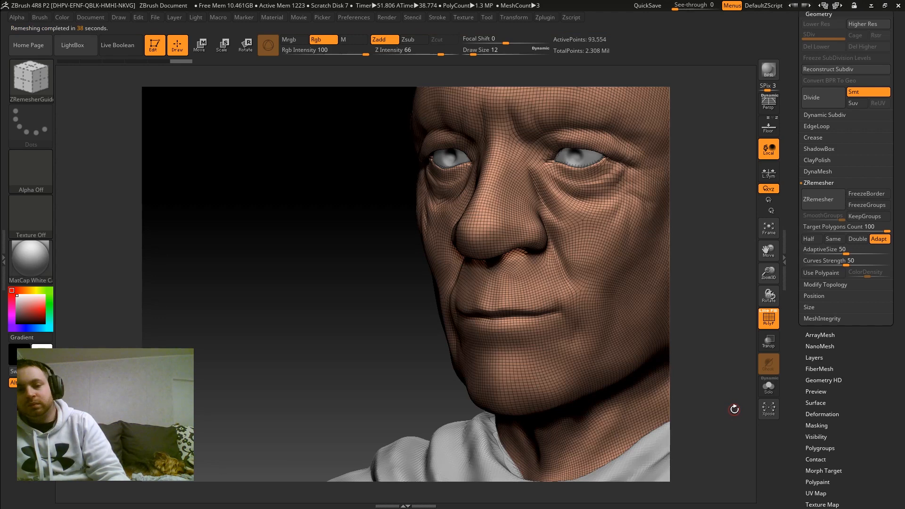
mouse_move(702, 291)
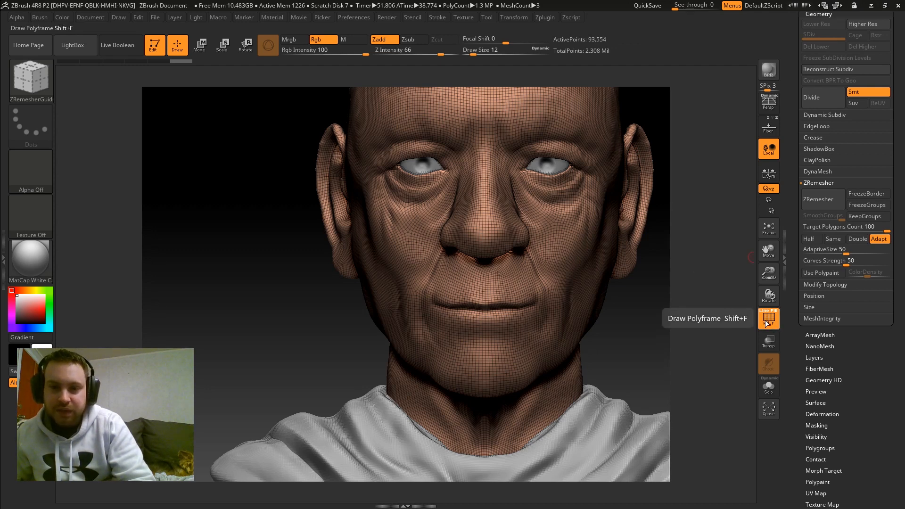
left_click(768, 317)
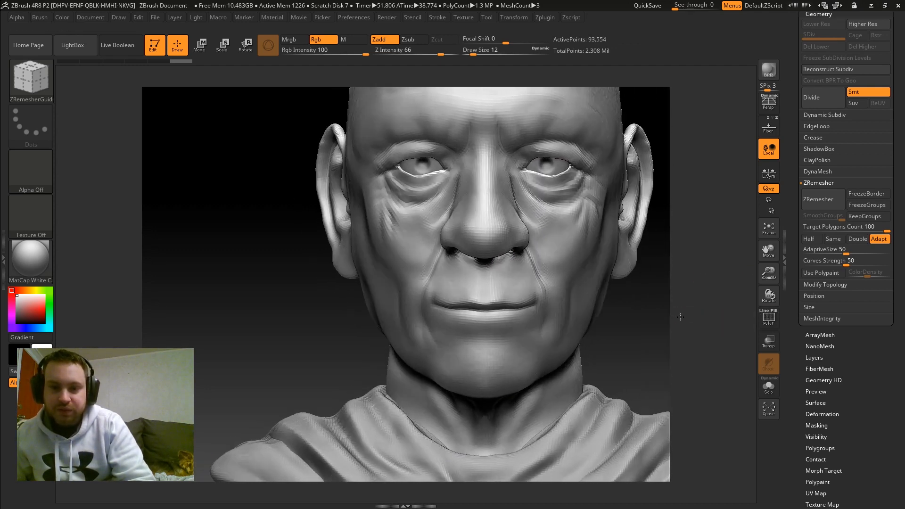
left_click(768, 318)
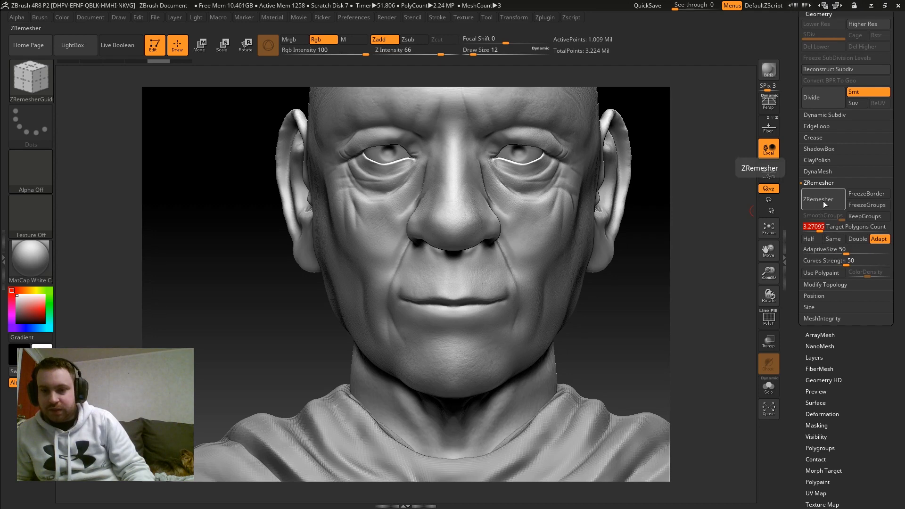
- ZRemesh the copy at target ~3.27 into a ~5,495-point low-poly head and inspect it
left_click(817, 199)
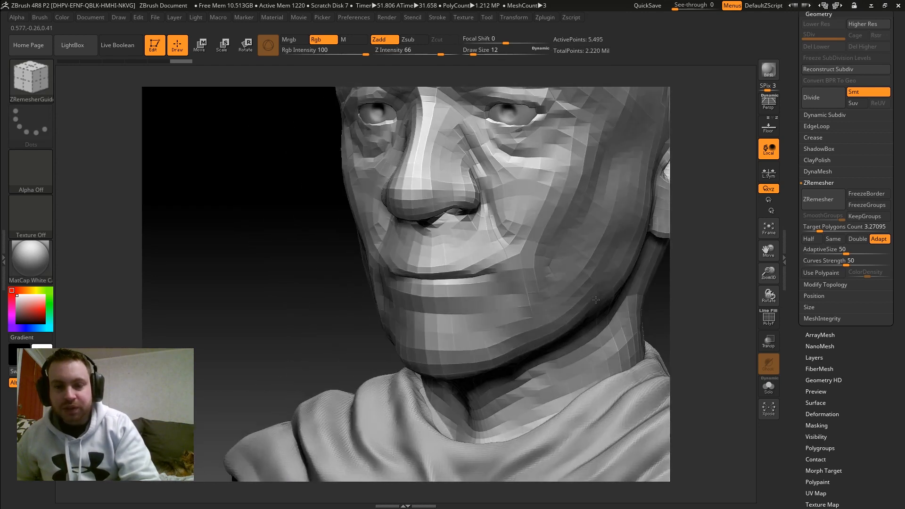
left_click_drag(596, 299, 613, 305)
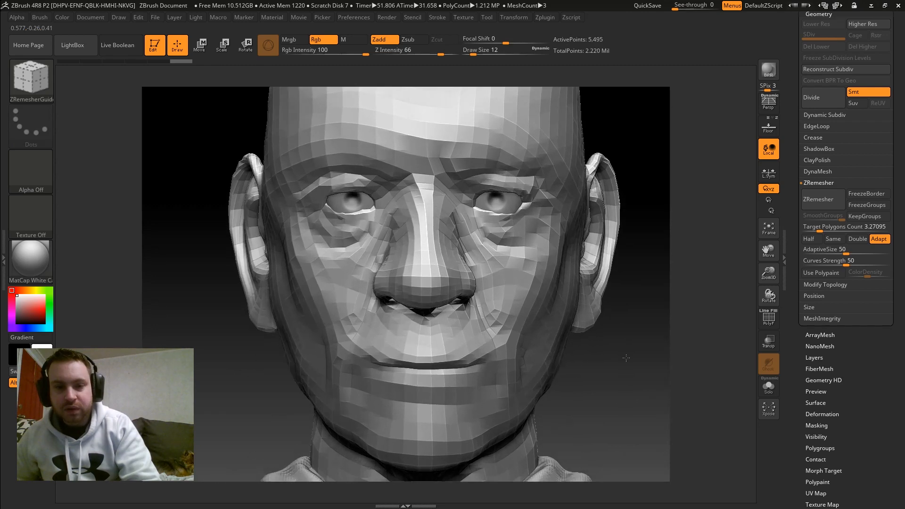
left_click(768, 318)
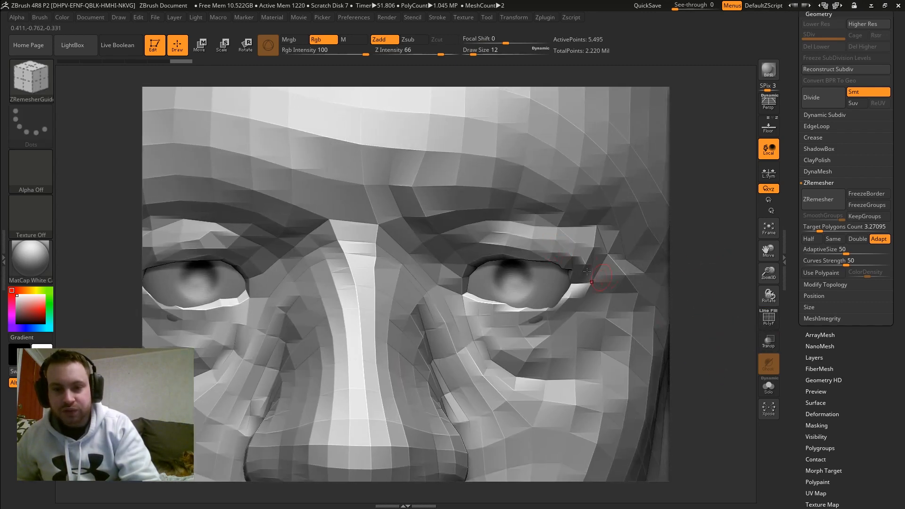
left_click_drag(585, 274, 706, 241)
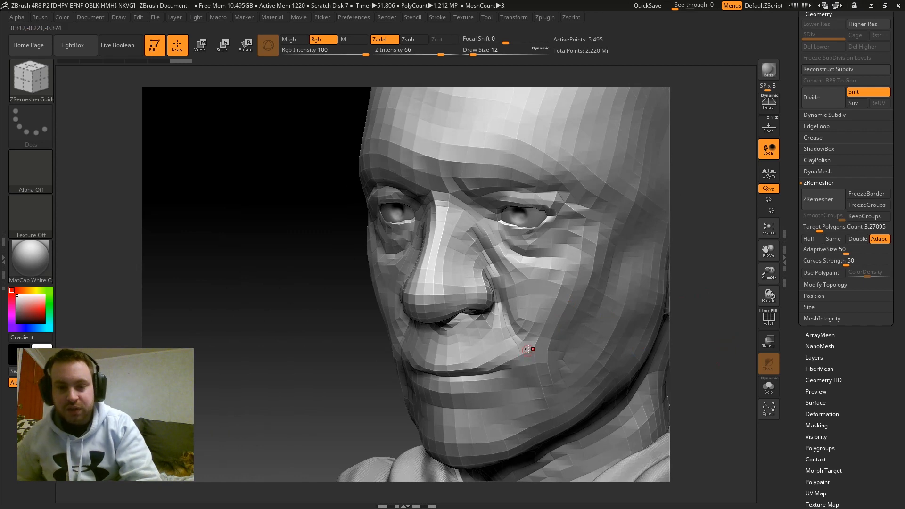
mouse_move(603, 305)
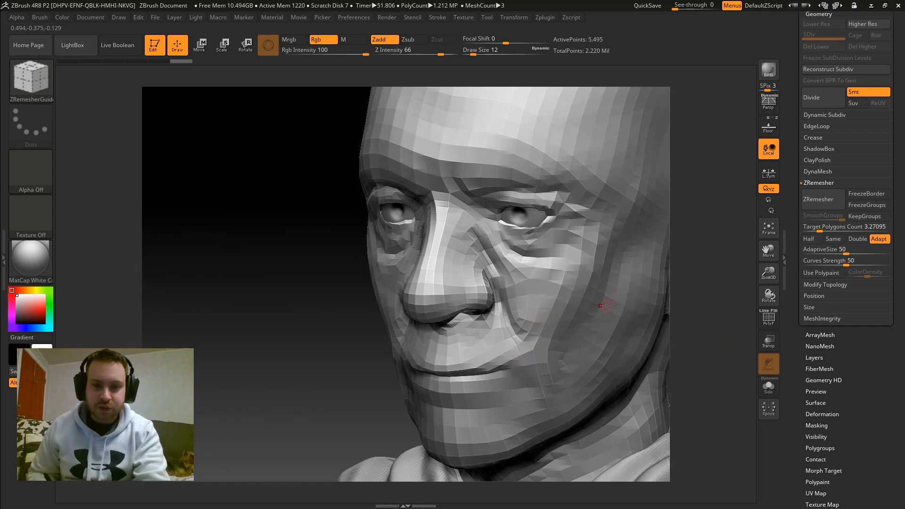
mouse_move(589, 291)
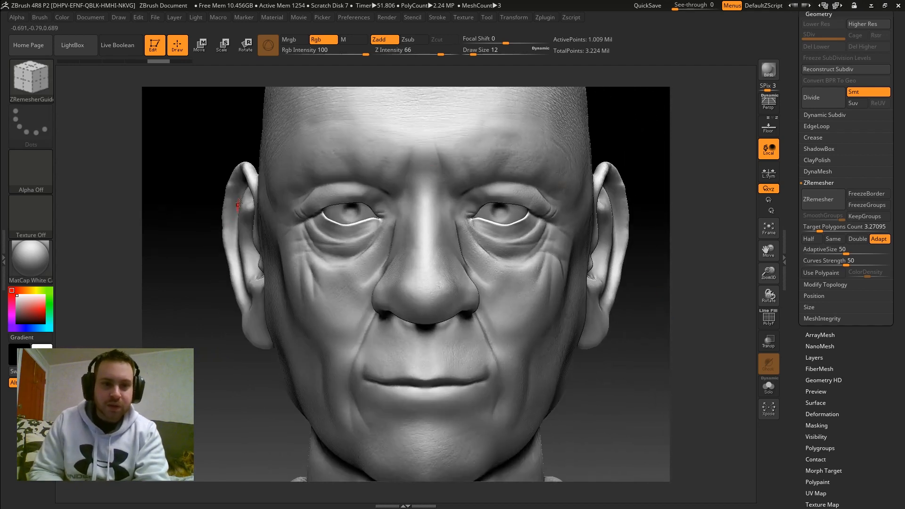
- Draw a guide curve on the forehead and ZRemesh the head to about 9,317 points
left_click(266, 45)
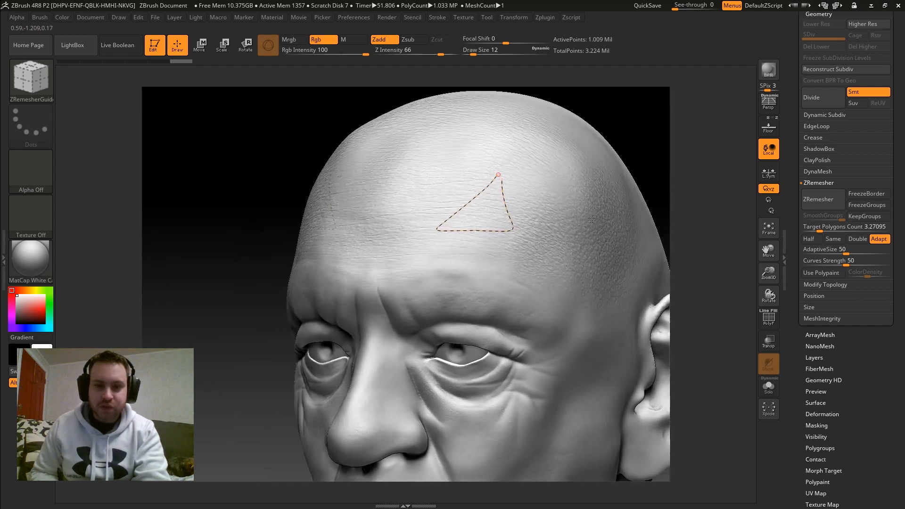
left_click_drag(497, 176, 417, 242)
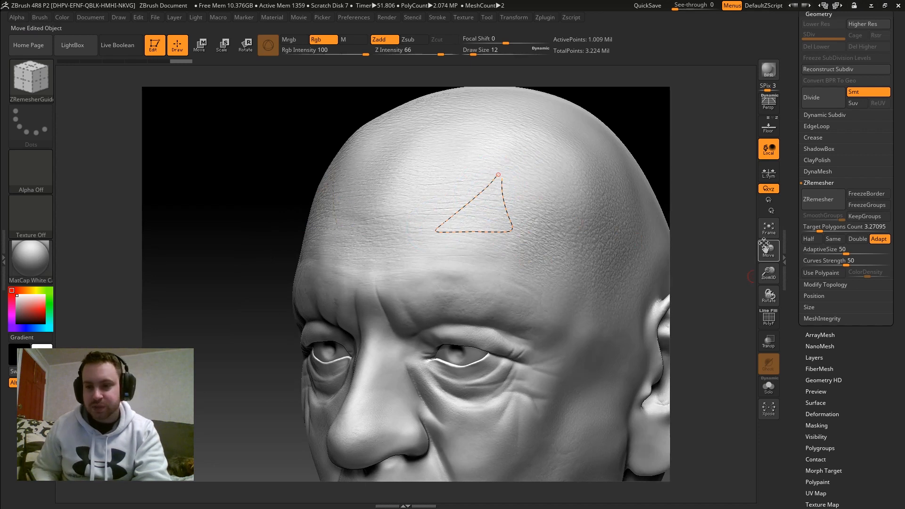
left_click(821, 199)
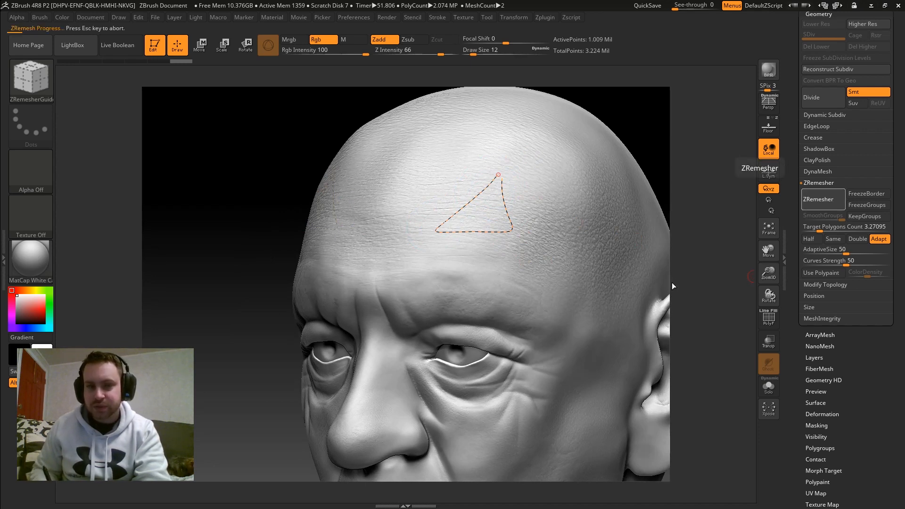
mouse_move(709, 266)
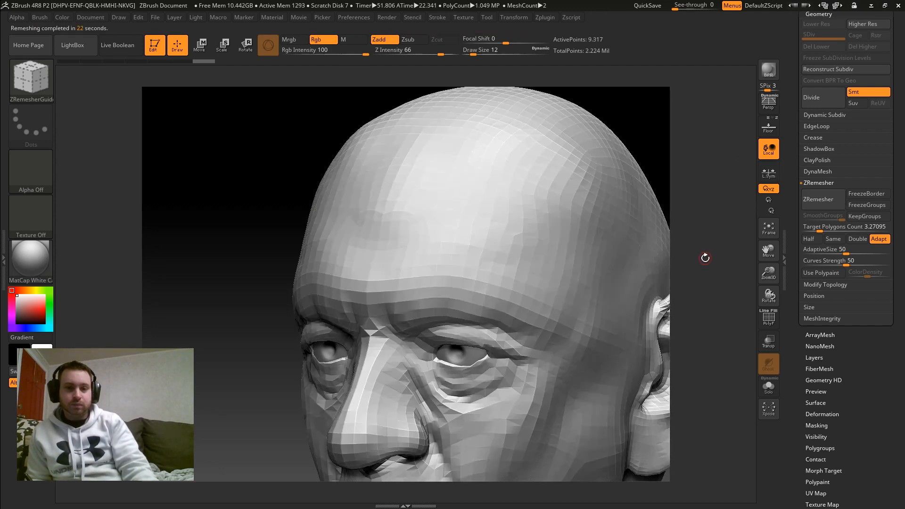
left_click(768, 318)
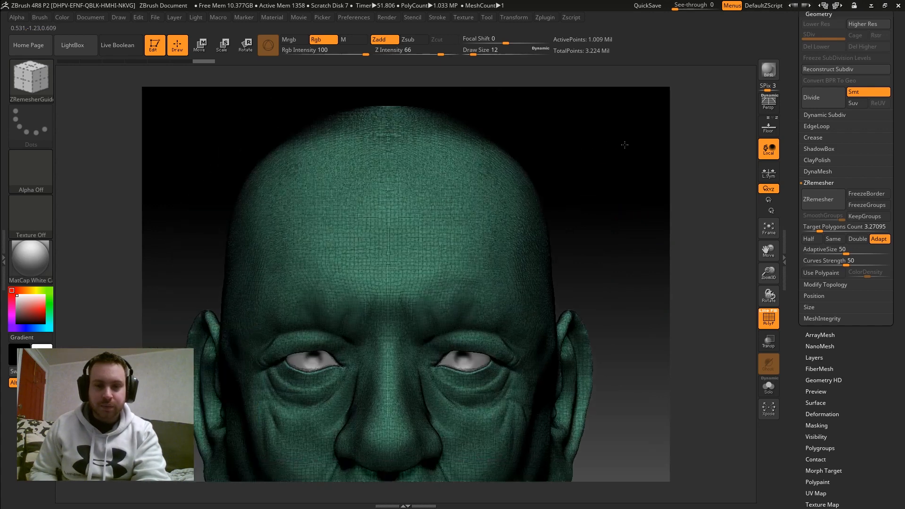
- Enlarge the ZRemesherGuides brush and draw a guide curve across the forehead
left_click_drag(479, 50, 530, 50)
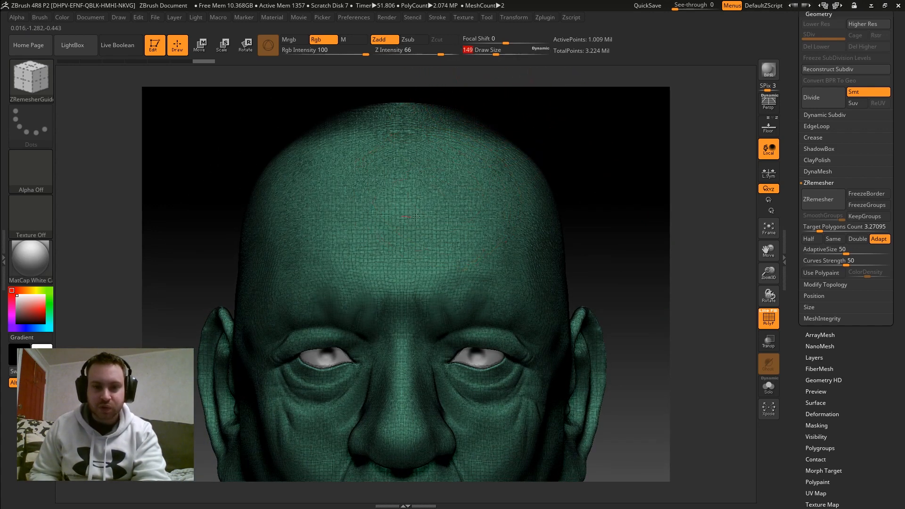
left_click_drag(402, 217, 525, 234)
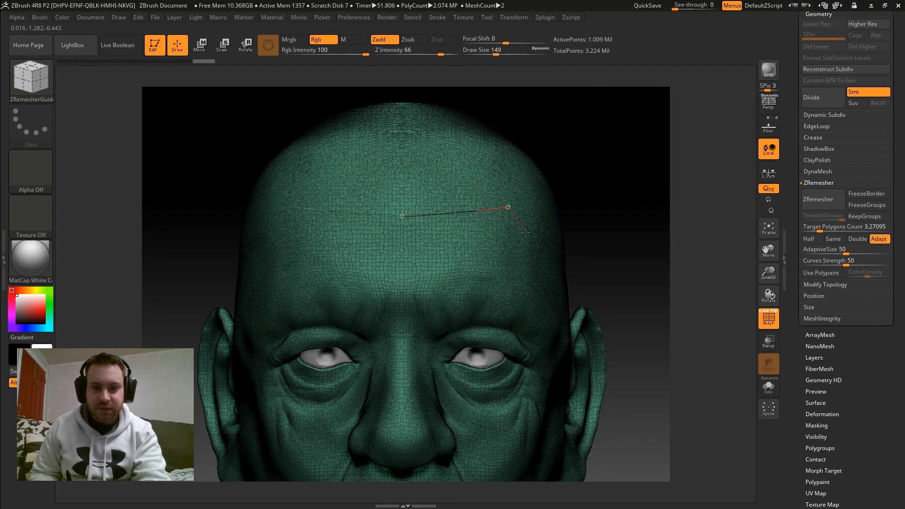
left_click_drag(507, 206, 487, 288)
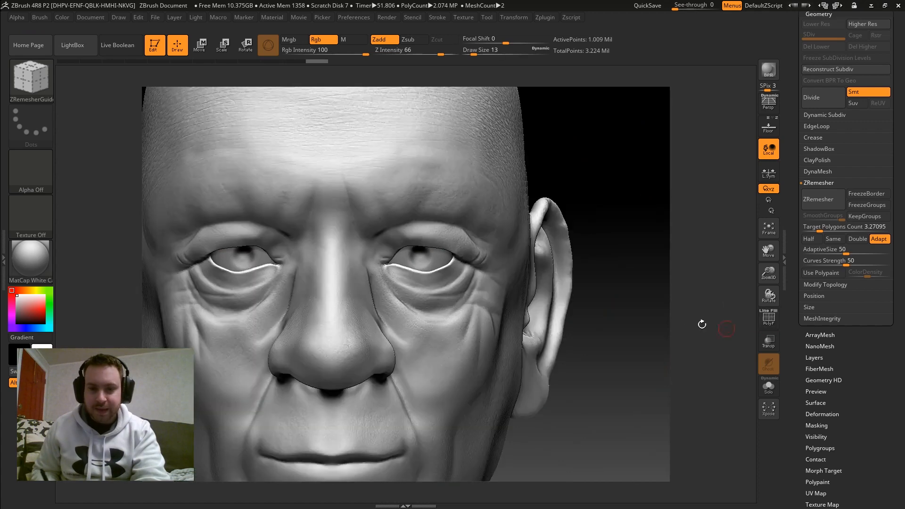
- Draw guide curves down the nose, along the brow and around the eye socket
left_click_drag(727, 329, 594, 345)
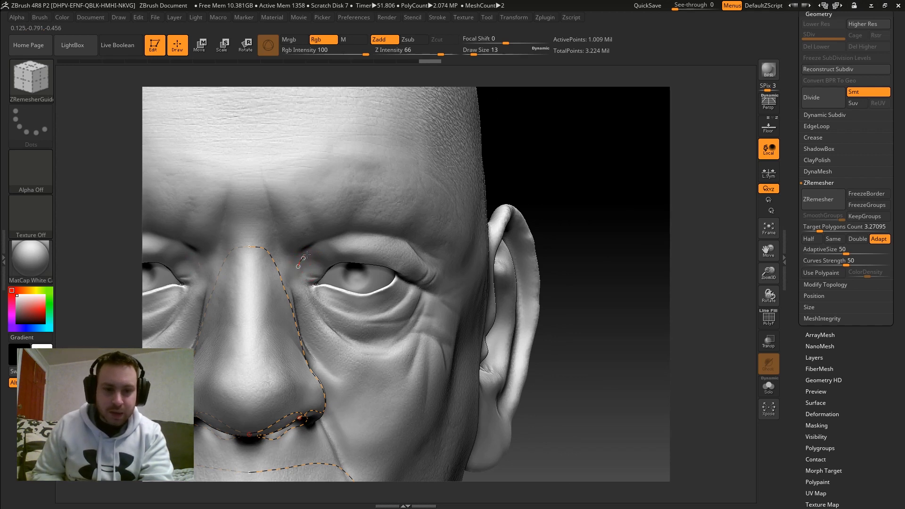
left_click_drag(300, 260, 392, 239)
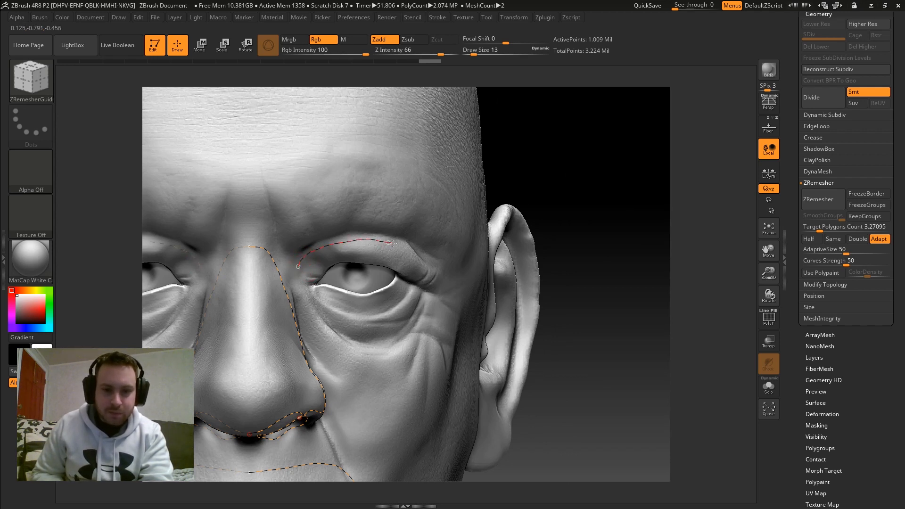
left_click_drag(392, 242, 444, 280)
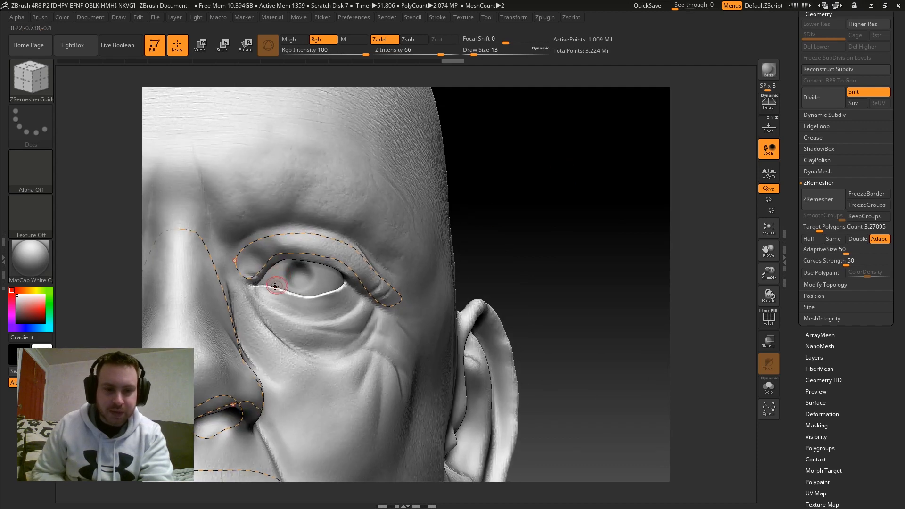
left_click_drag(271, 289, 343, 314)
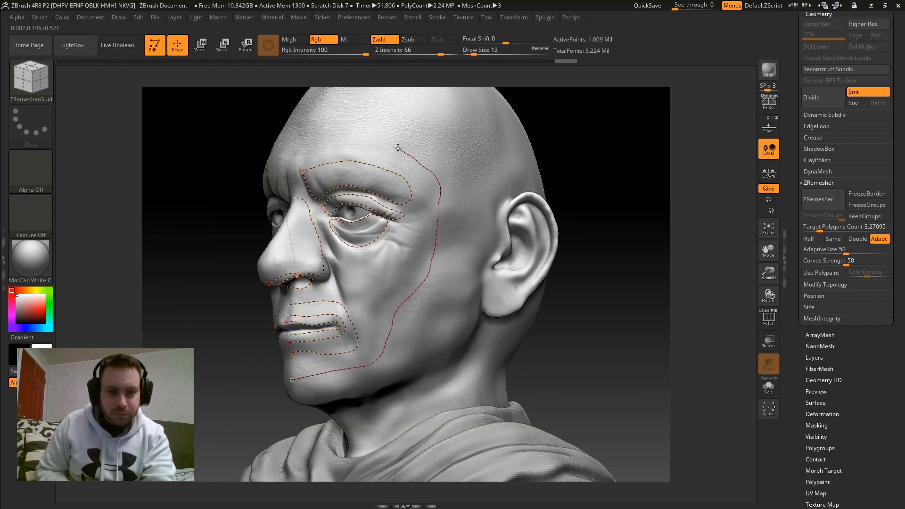
left_click(199, 45)
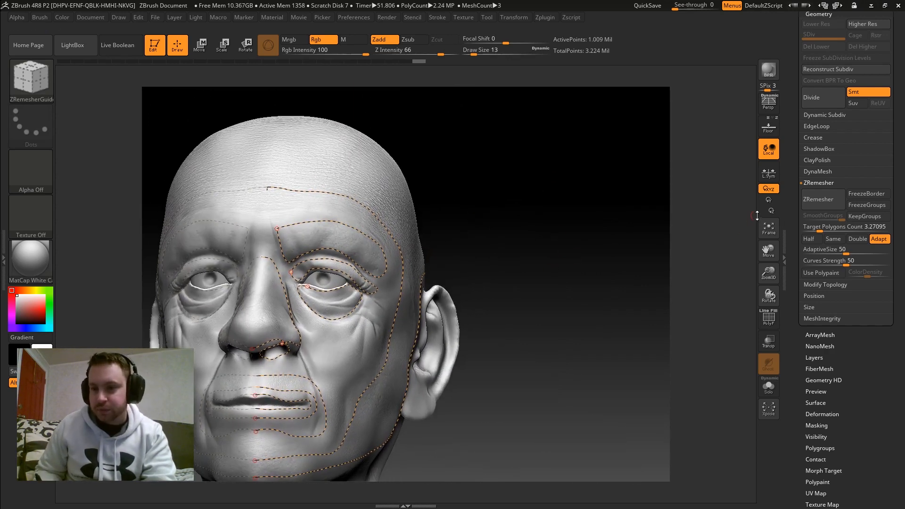
- ZRemesh the head along the guide curves into a ~9,486-point quad mesh
left_click(820, 199)
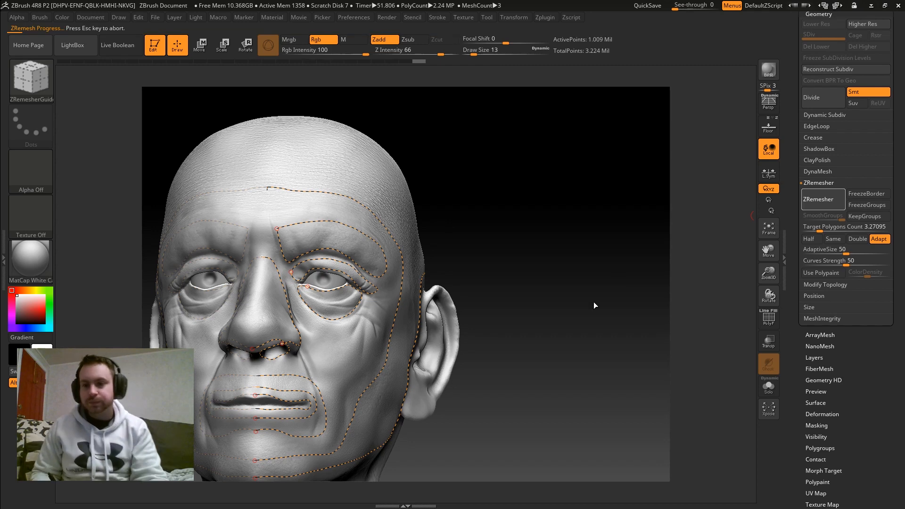
left_click(821, 199)
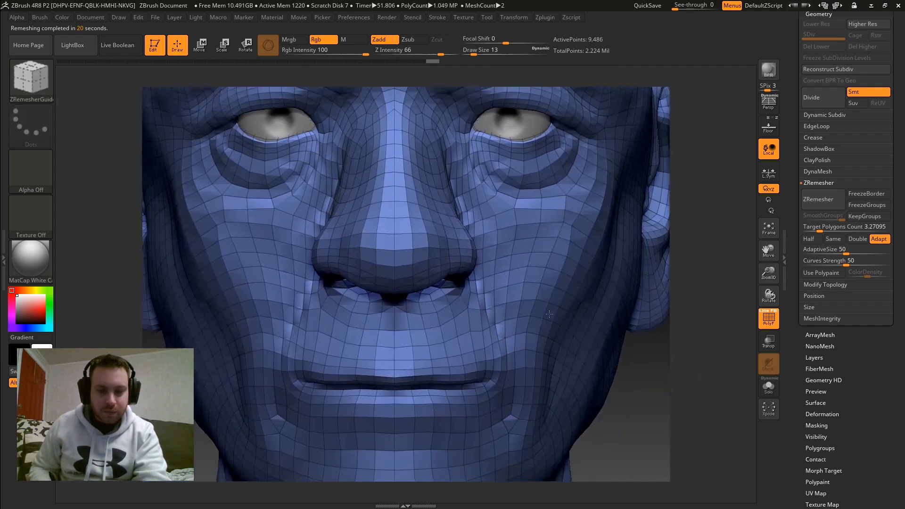
- Orbit and zoom out around the remeshed head to check its topology
left_click_drag(549, 315, 611, 376)
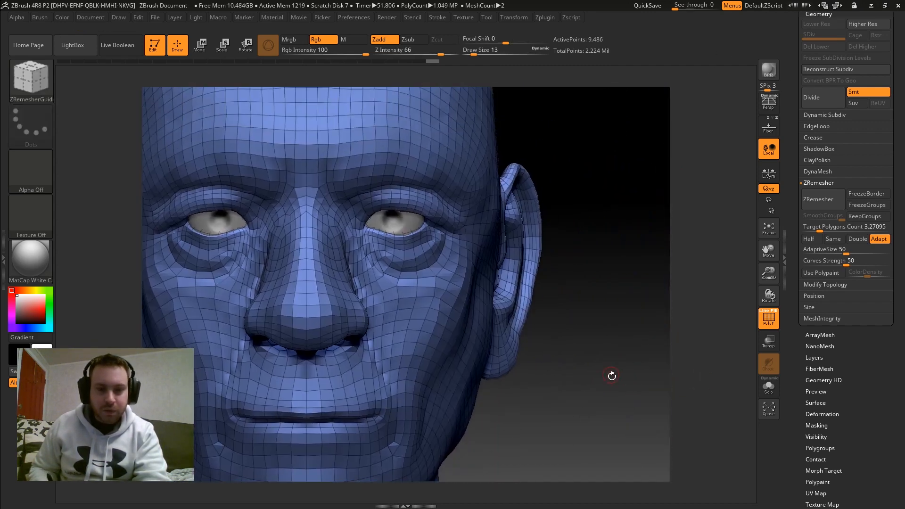
left_click_drag(611, 376, 654, 355)
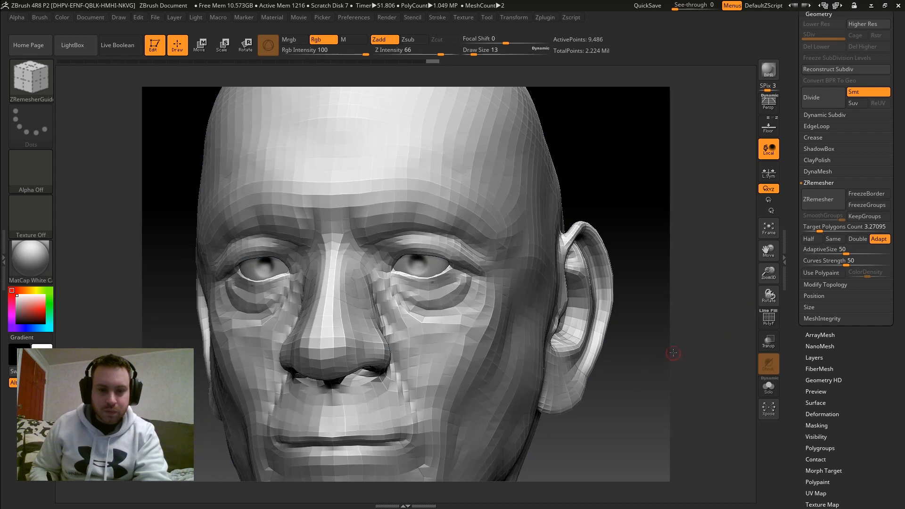
left_click_drag(671, 351, 636, 360)
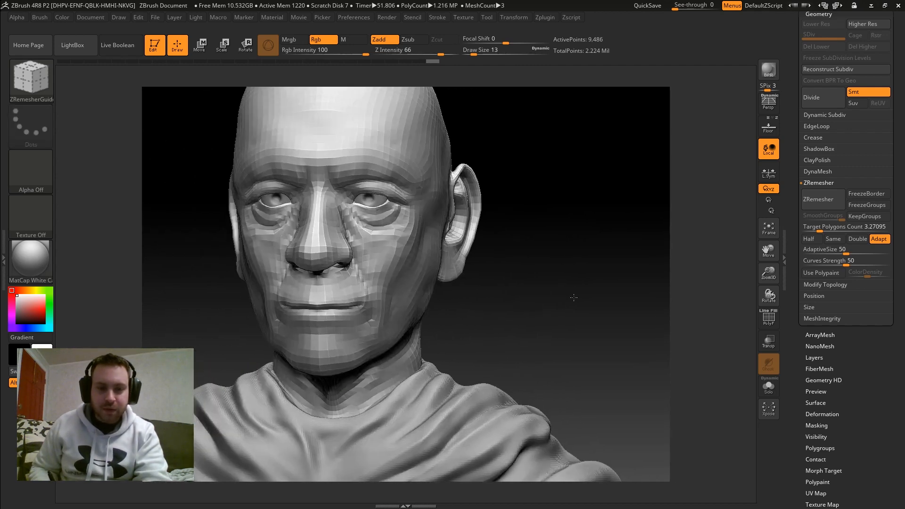
left_click_drag(574, 298, 665, 238)
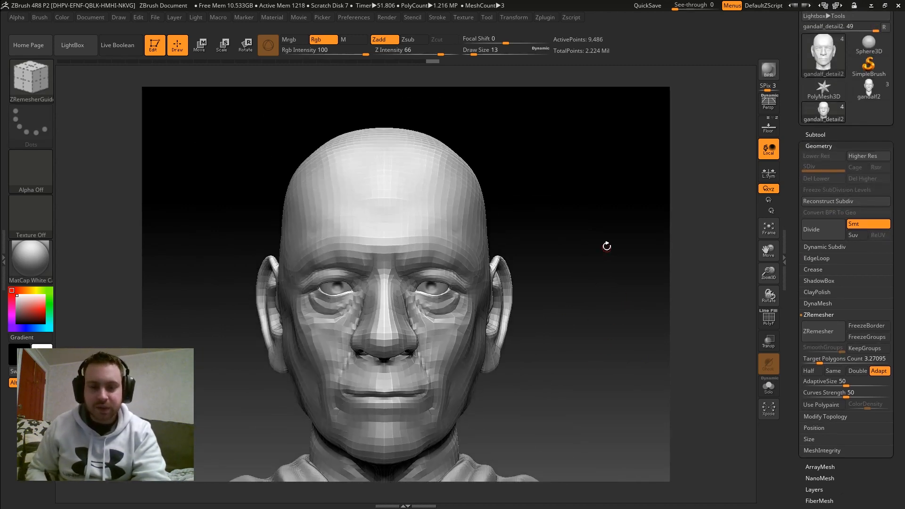
- Orbit the overlapping heads to a three-quarter view
left_click_drag(606, 246, 610, 230)
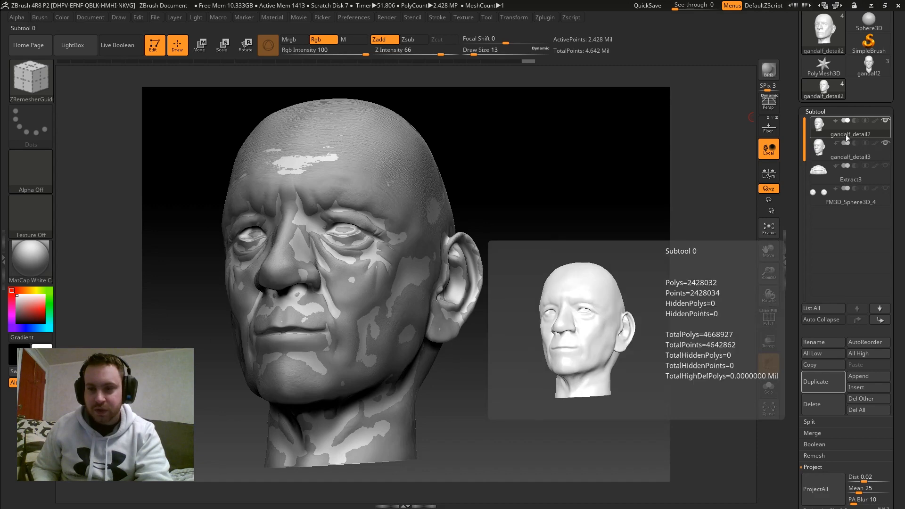
- Select the subtool and run ProjectAll to transfer the sculpt details onto the remeshed head
left_click(849, 156)
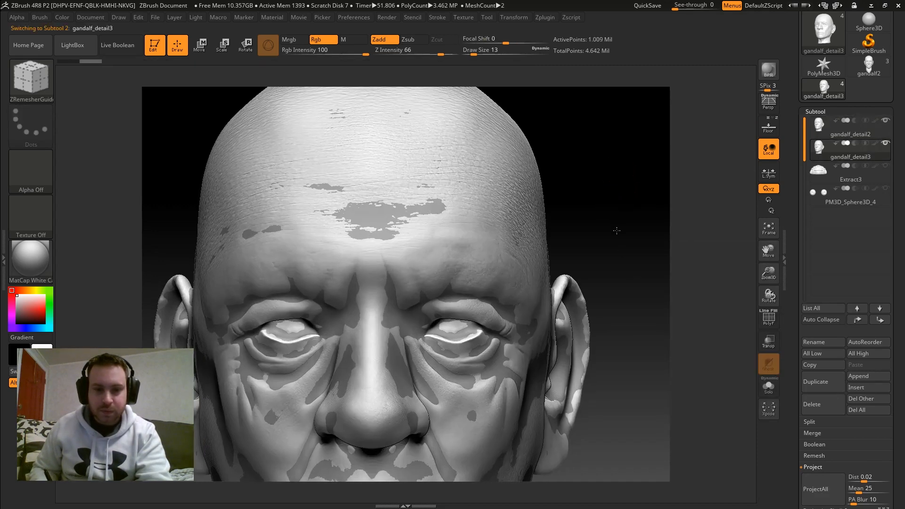
left_click(849, 126)
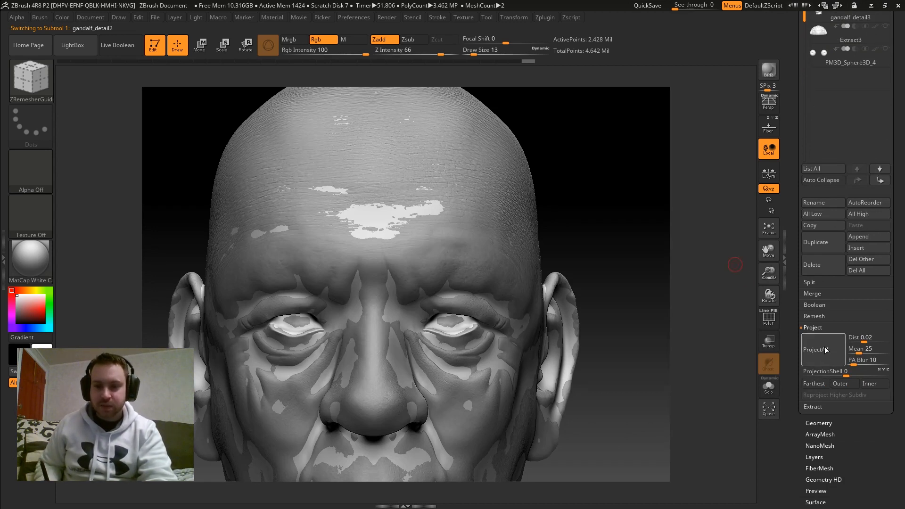
left_click(815, 349)
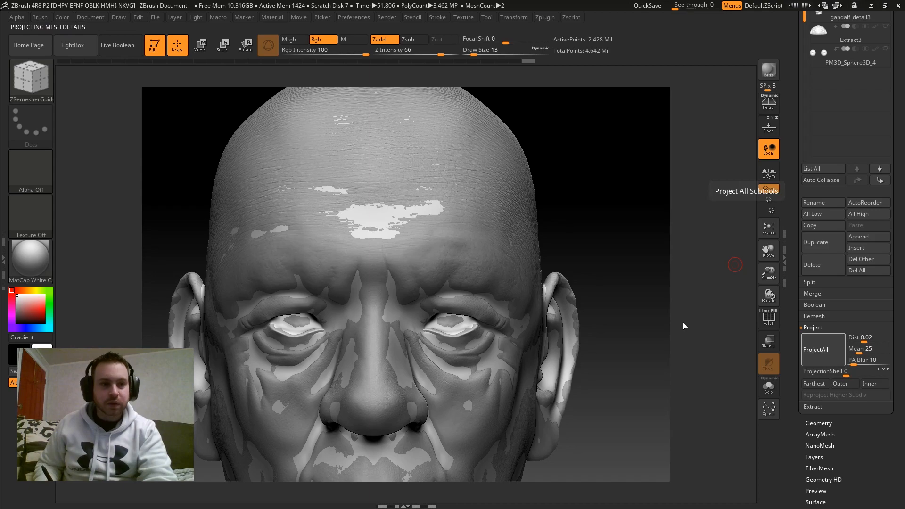
left_click(814, 348)
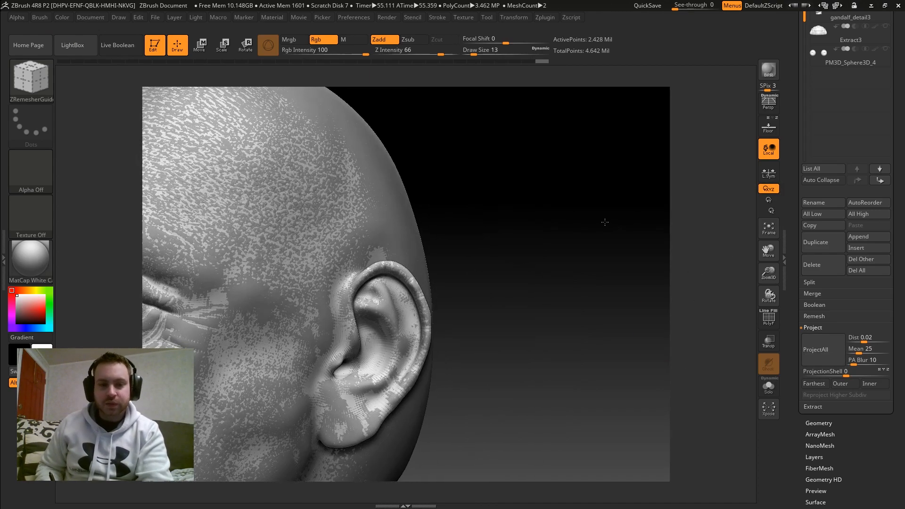
- Isolate the head with Solo and briefly check its wireframe with PolyF while inspecting the projected skin detail
left_click_drag(605, 222, 647, 195)
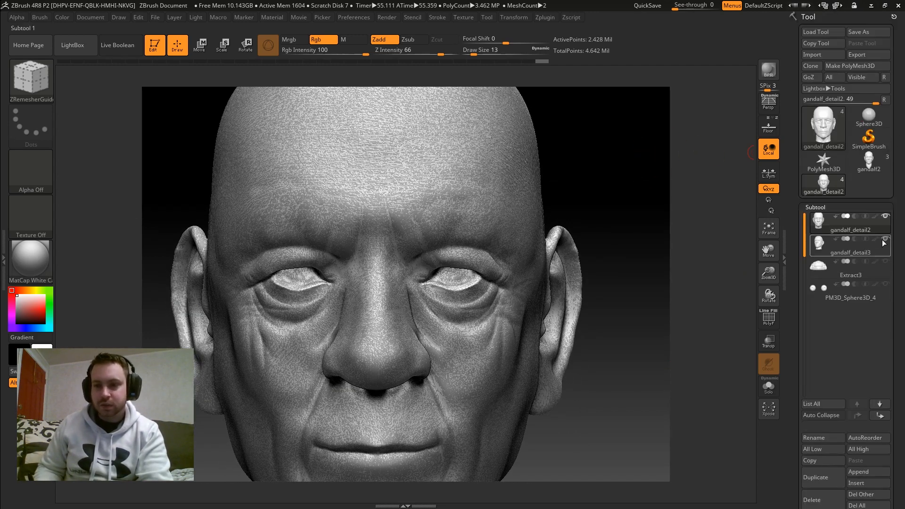
left_click(848, 220)
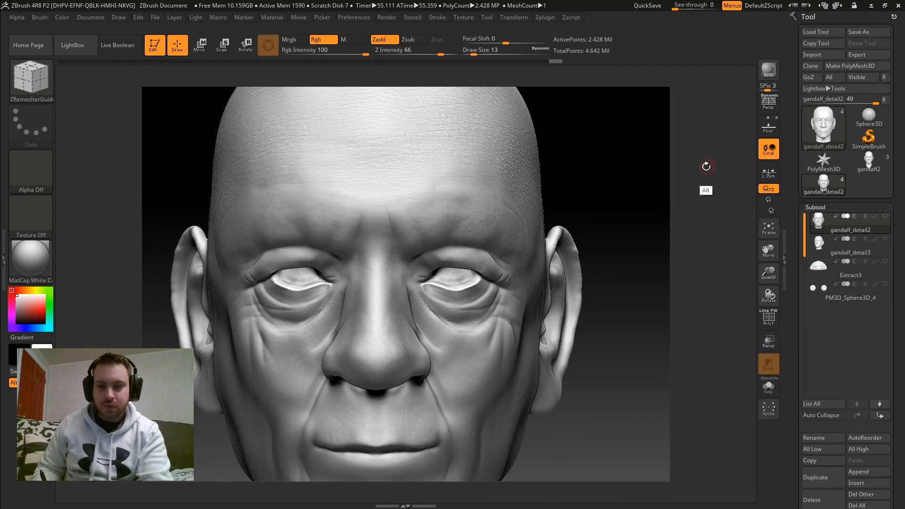
left_click_drag(706, 167, 629, 160)
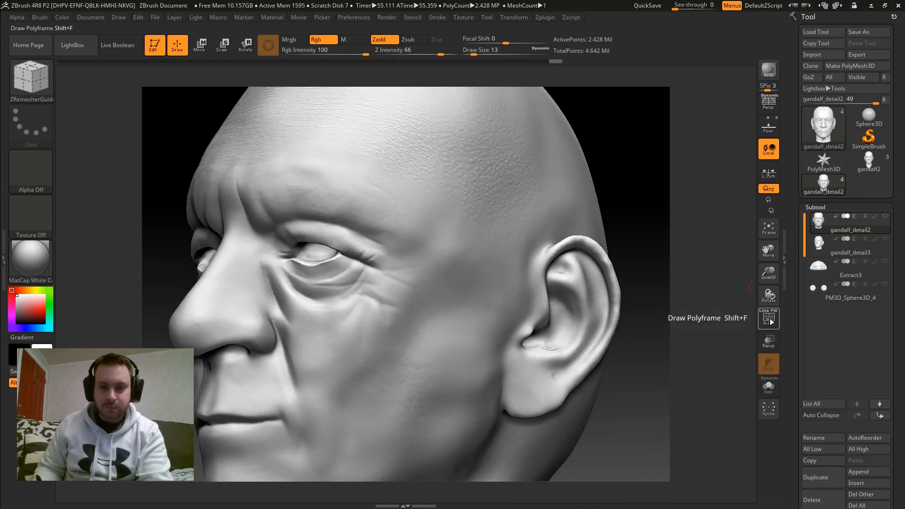
left_click(767, 317)
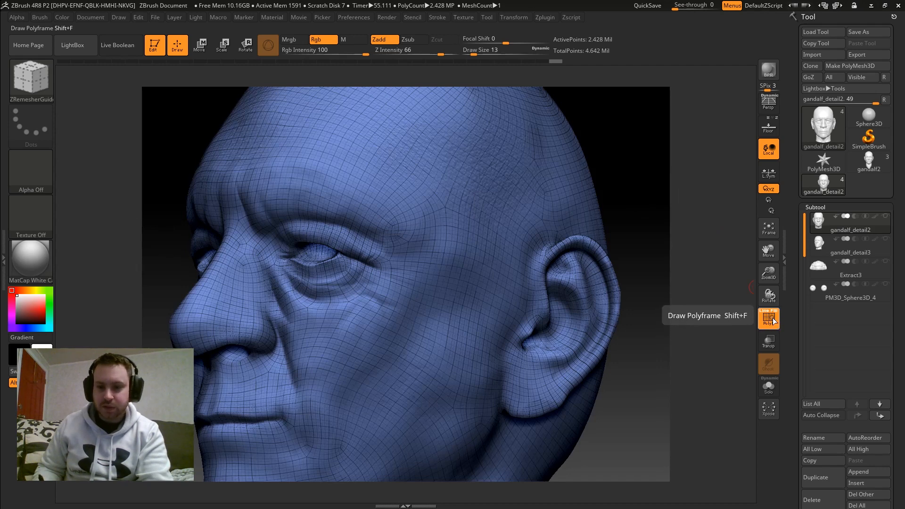
left_click(768, 317)
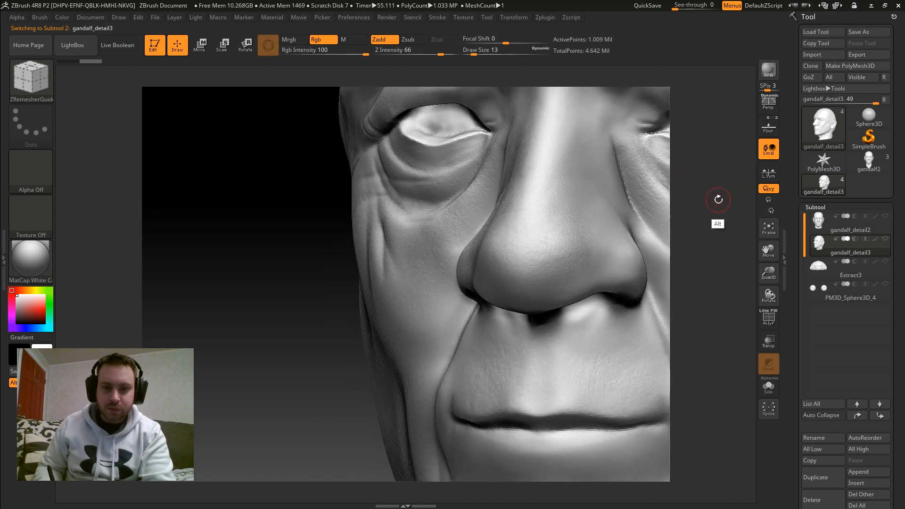
- Compare the dense sculpt and the retopologized head wireframes from a front view, switching between the two subtools
left_click_drag(404, 231, 375, 261)
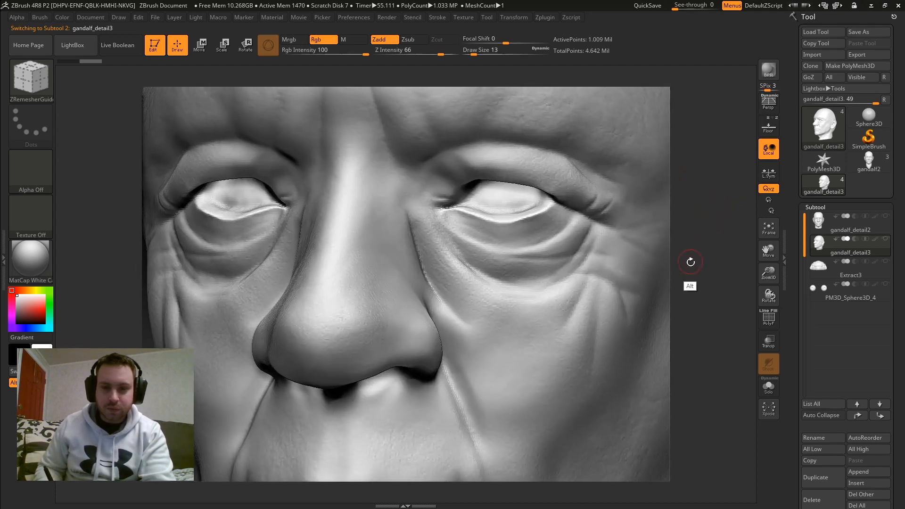
left_click(768, 319)
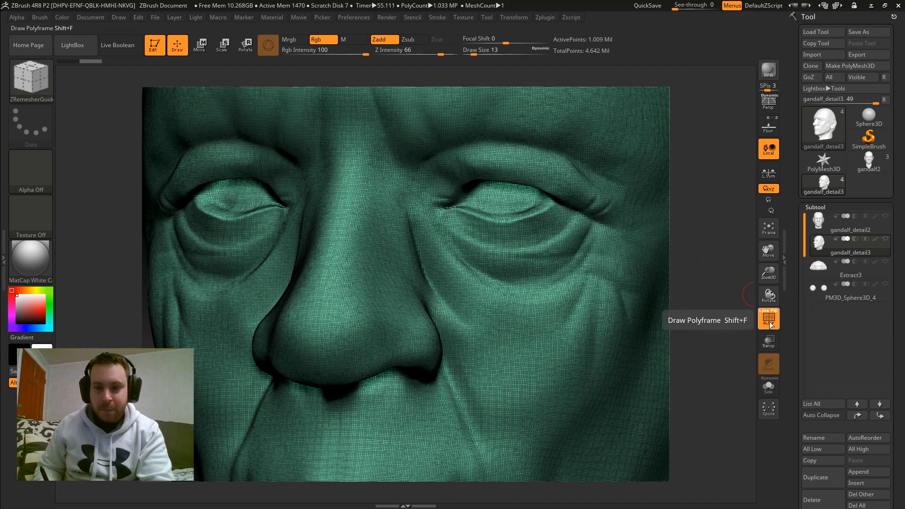
left_click(848, 225)
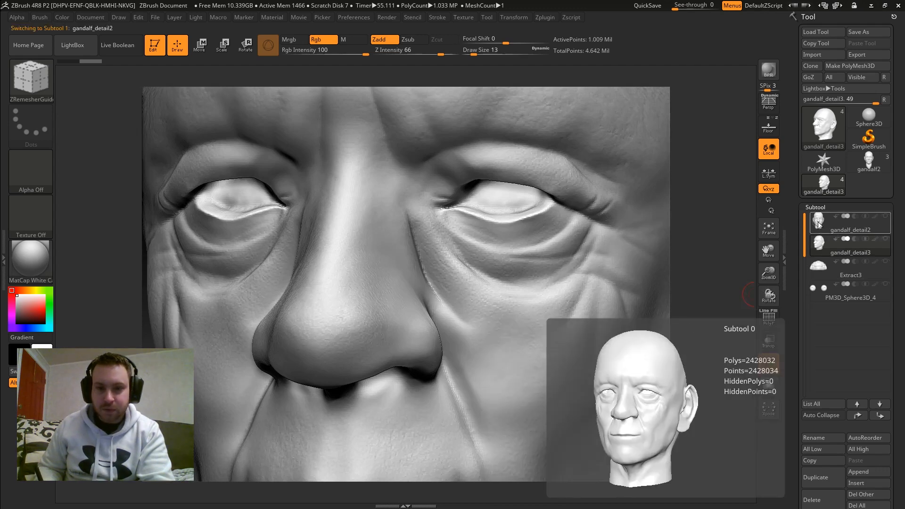
left_click(850, 253)
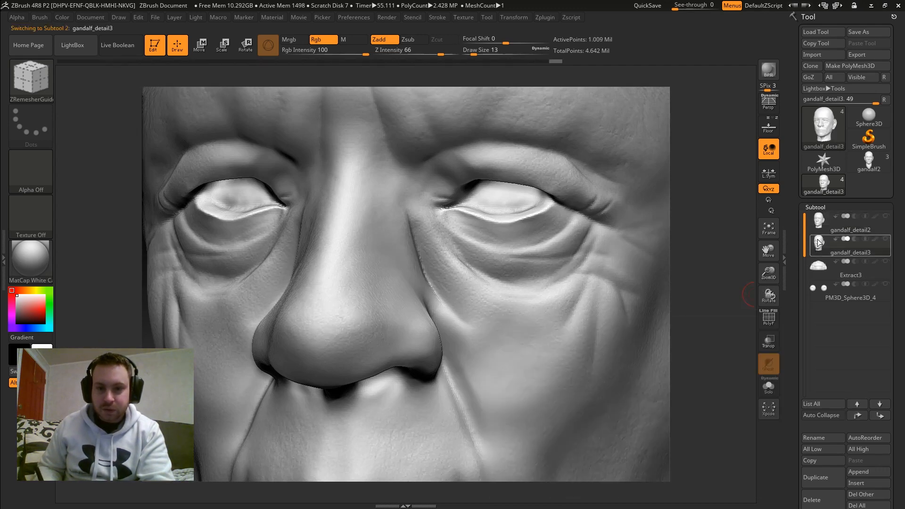
left_click(848, 223)
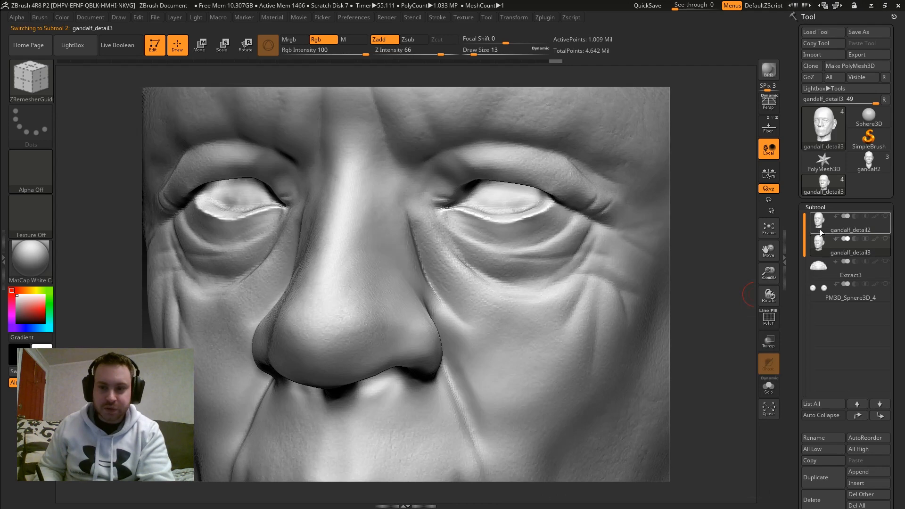
- Make the clean quad gandalf_detail2 head active, check its quad wireframe, then hide it again
left_click(851, 230)
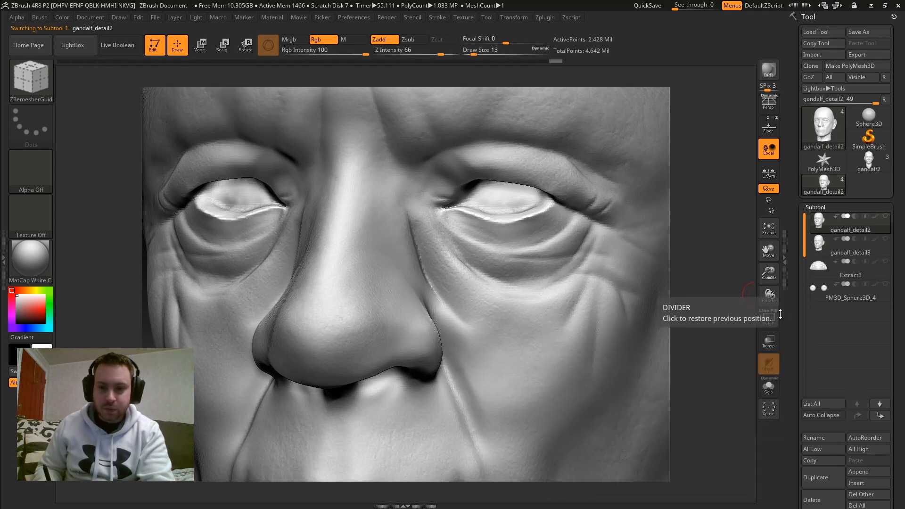
left_click(768, 317)
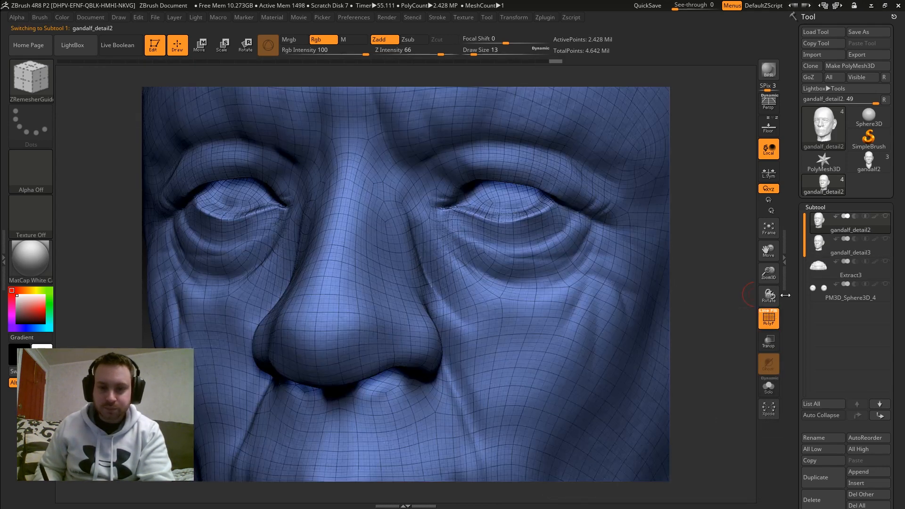
left_click(848, 252)
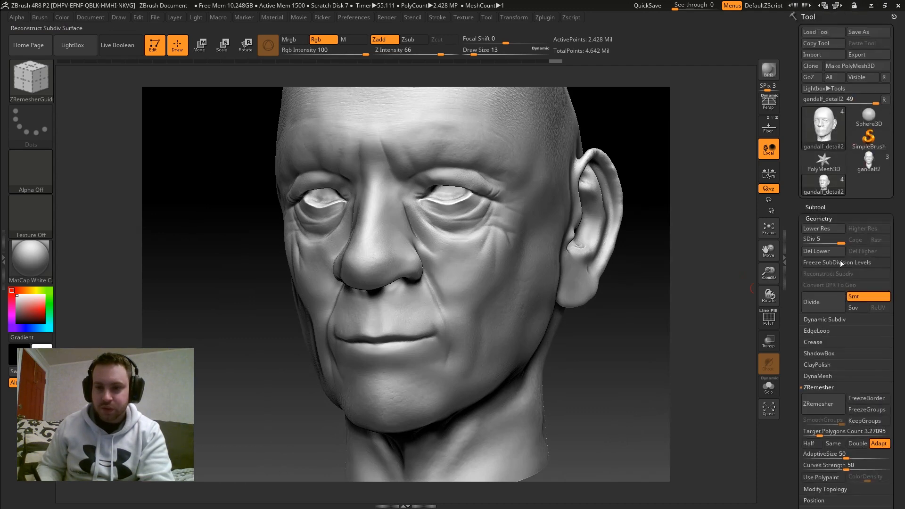
left_click(814, 228)
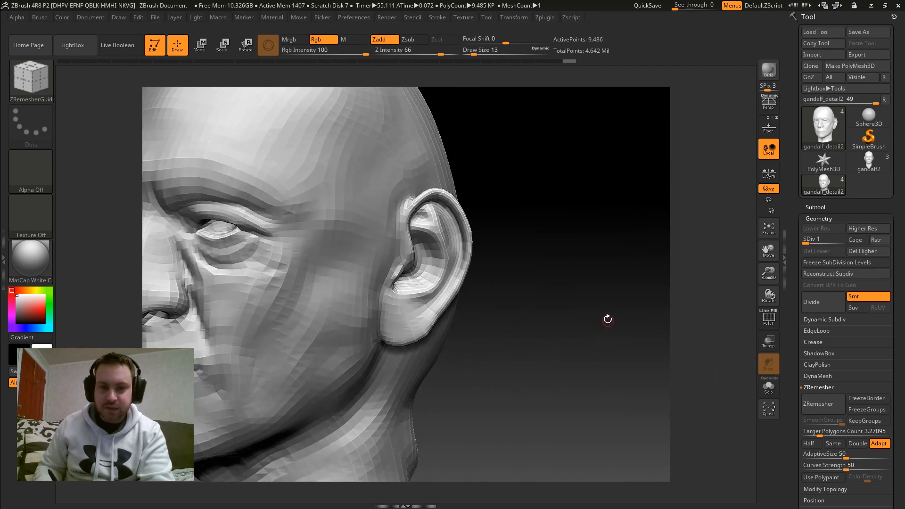
left_click_drag(607, 318, 650, 314)
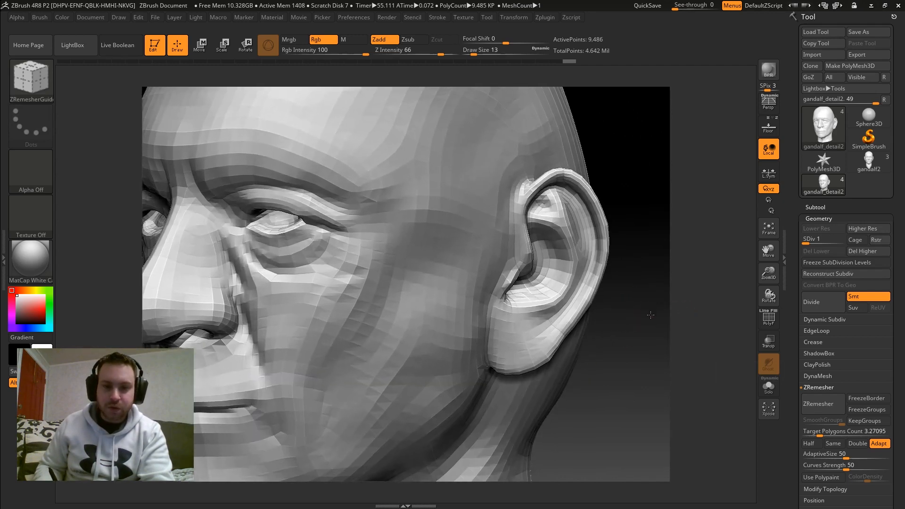
left_click_drag(651, 314, 655, 342)
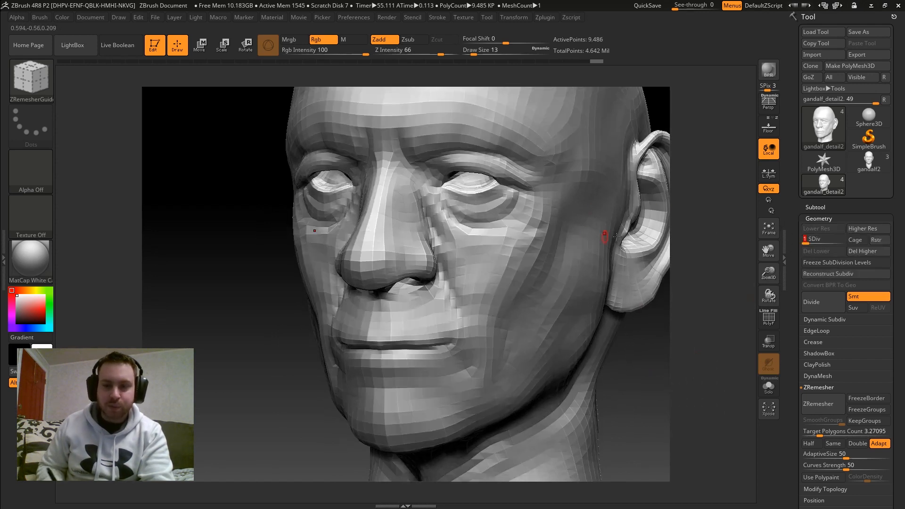
left_click(864, 228)
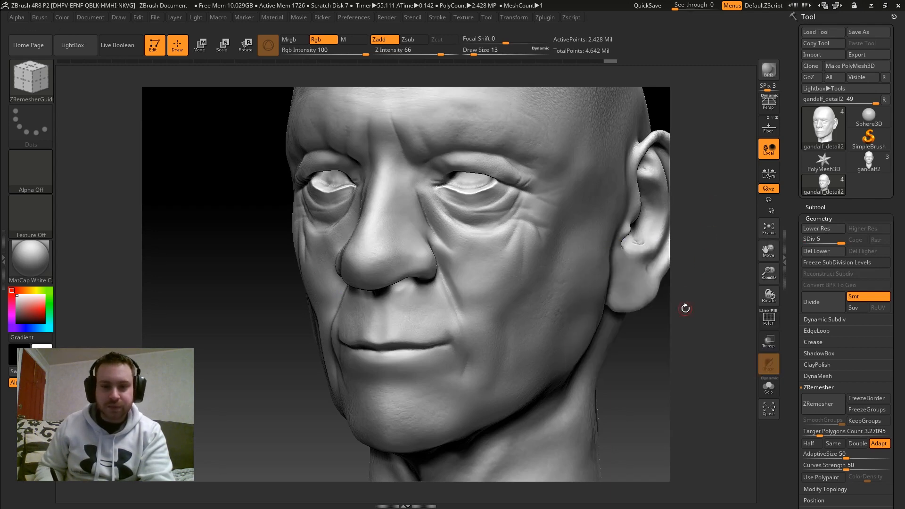
left_click_drag(685, 308, 574, 341)
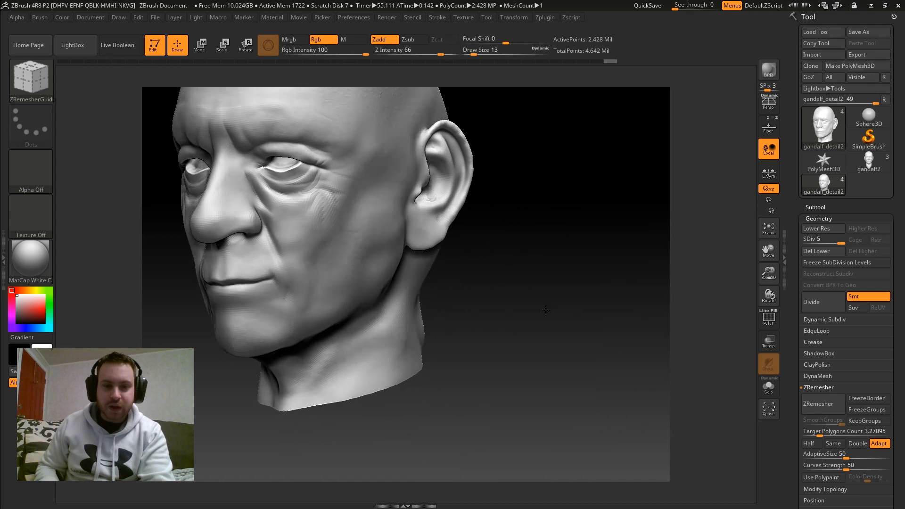
left_click_drag(545, 310, 627, 351)
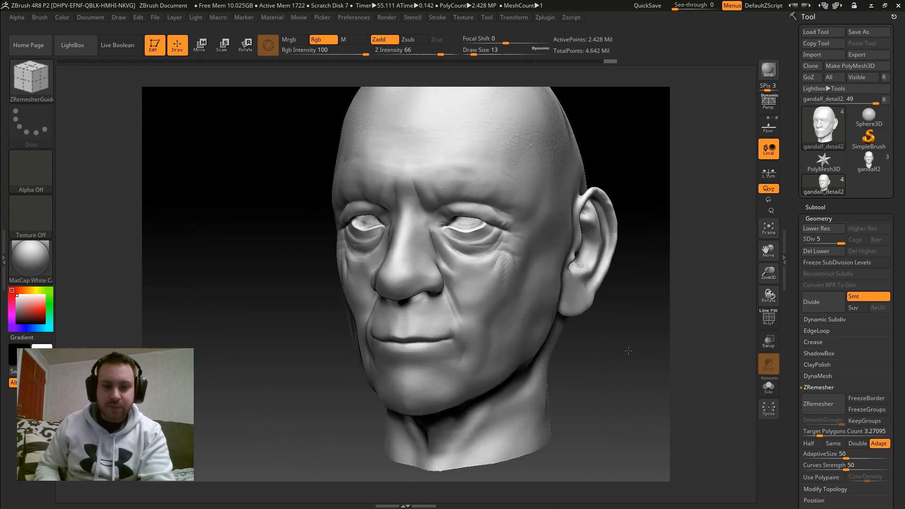
left_click_drag(628, 351, 592, 362)
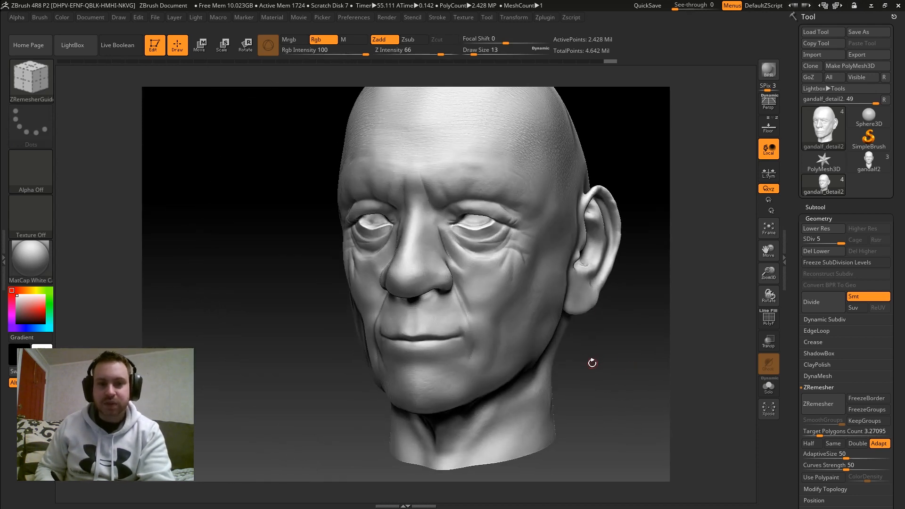
left_click_drag(591, 362, 628, 359)
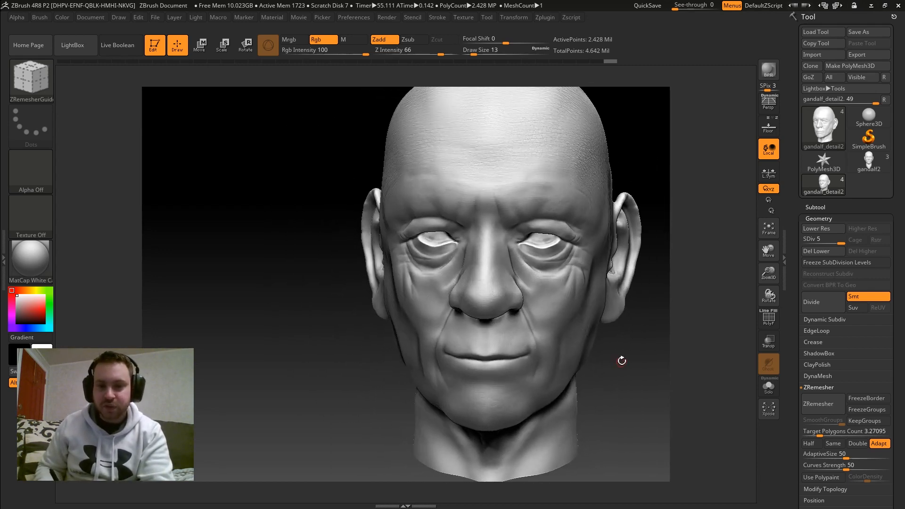
mouse_move(767, 225)
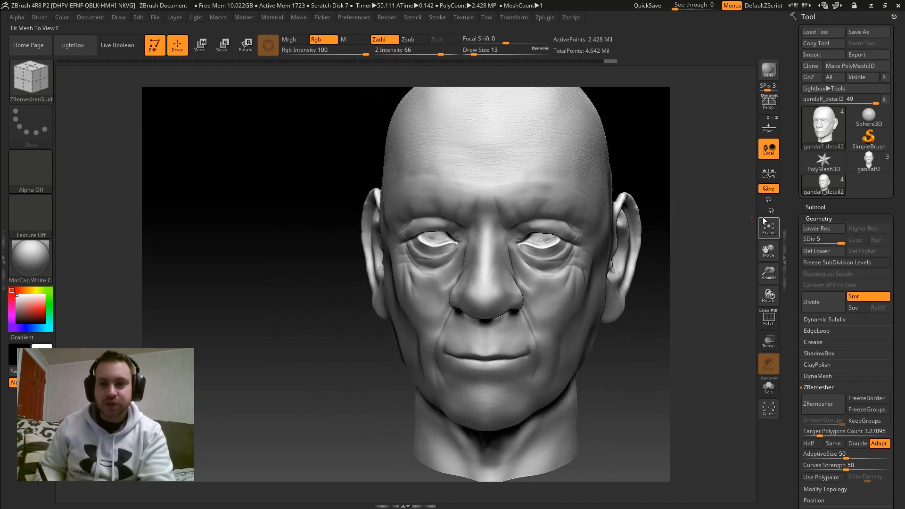